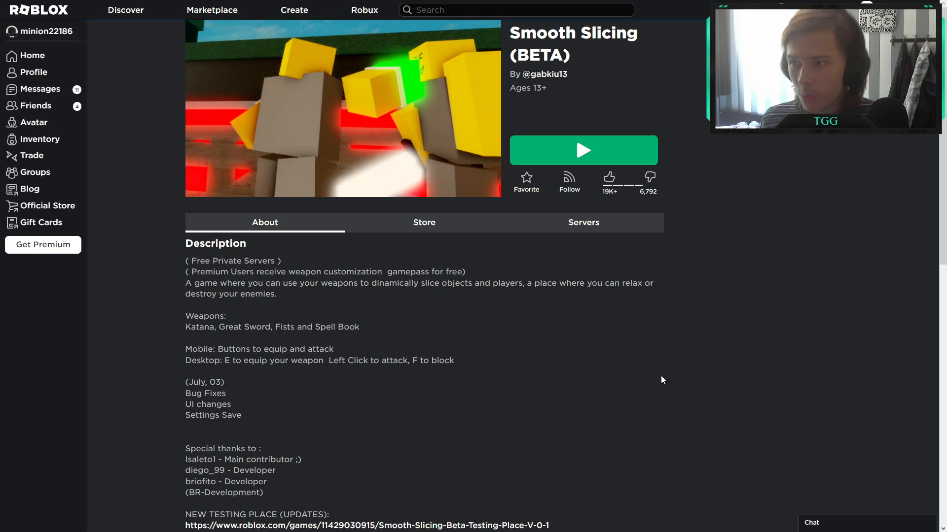
mouse_move(227, 307)
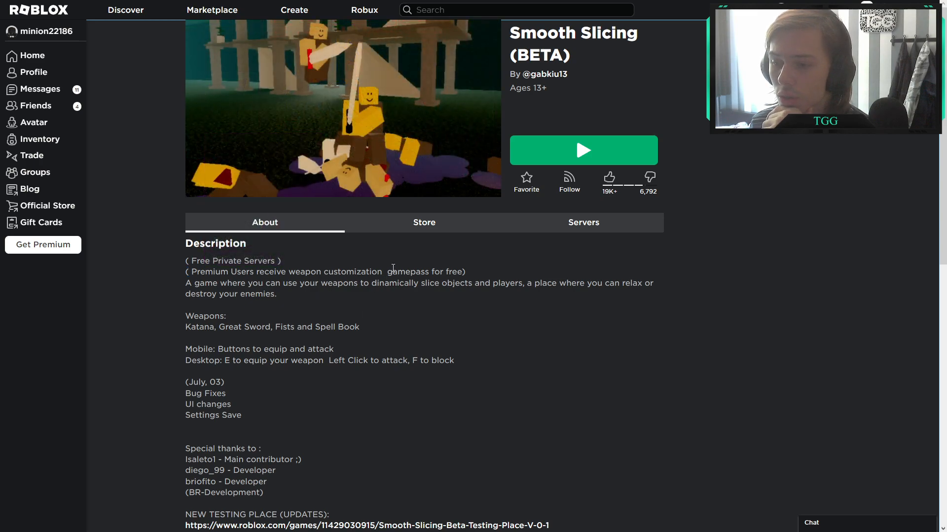
mouse_move(389, 232)
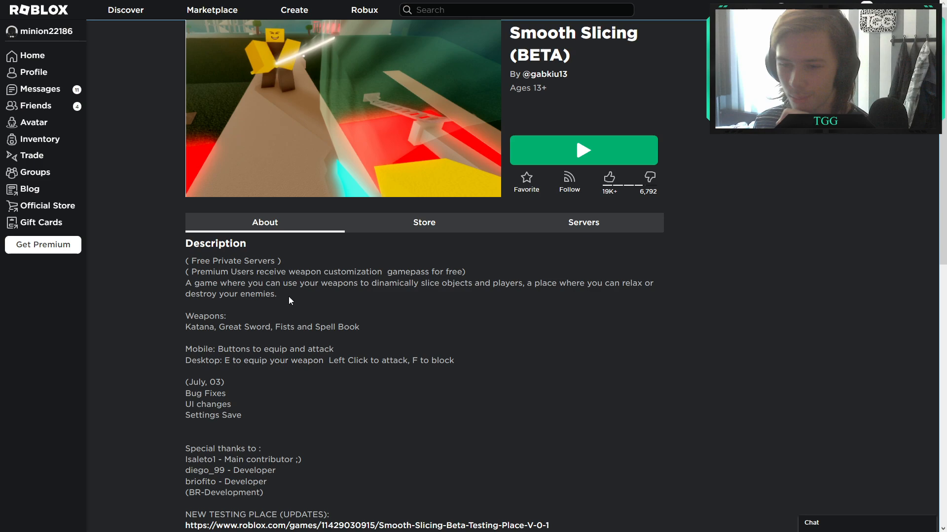
mouse_move(256, 341)
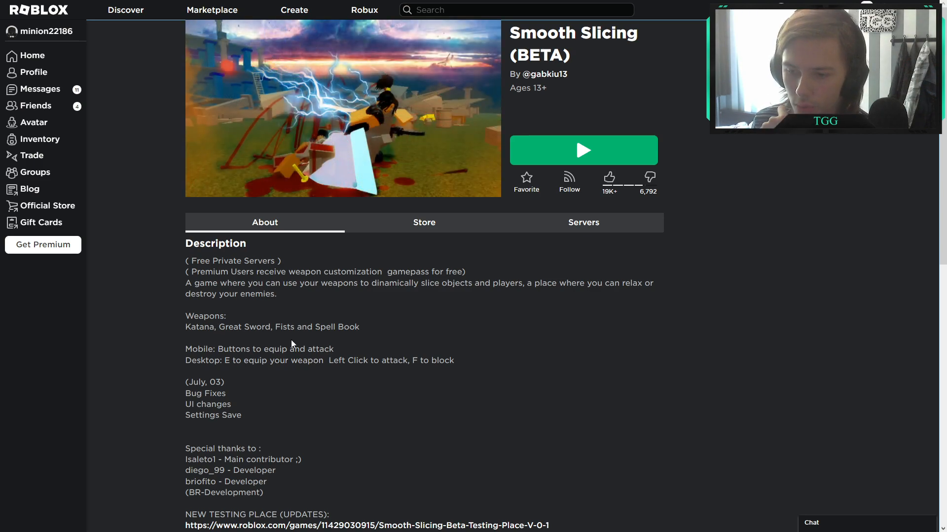
Step: Open the Smooth Slicing Store tab to see the four donation passes and 35-Robux customization pass
scroll(down, 3)
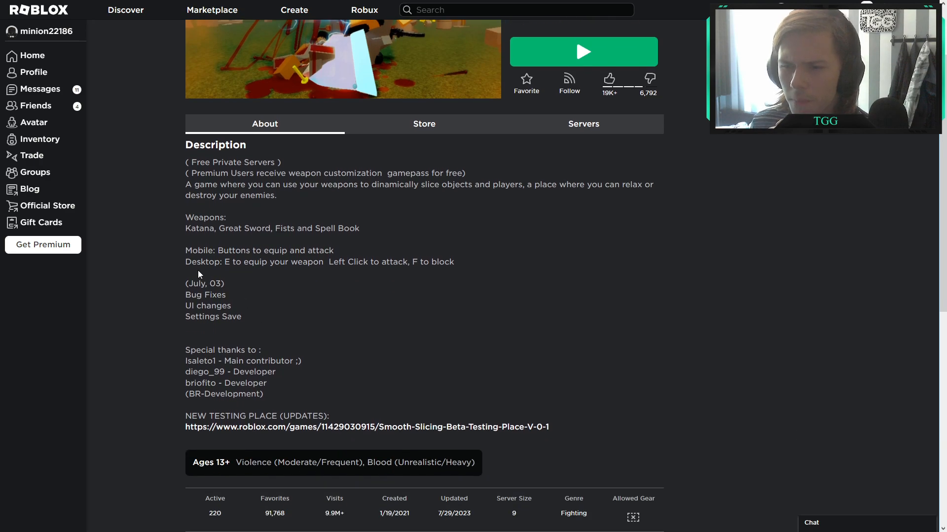
mouse_move(184, 306)
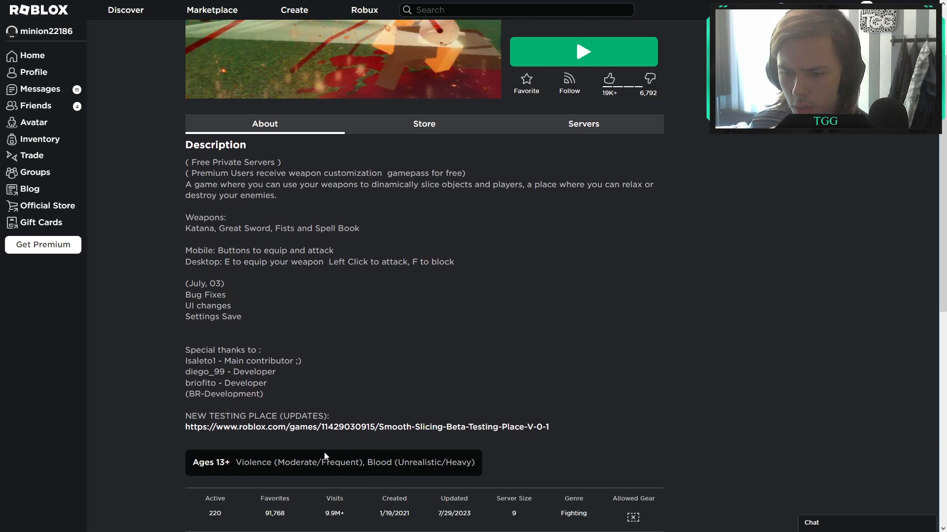
scroll(up, 3)
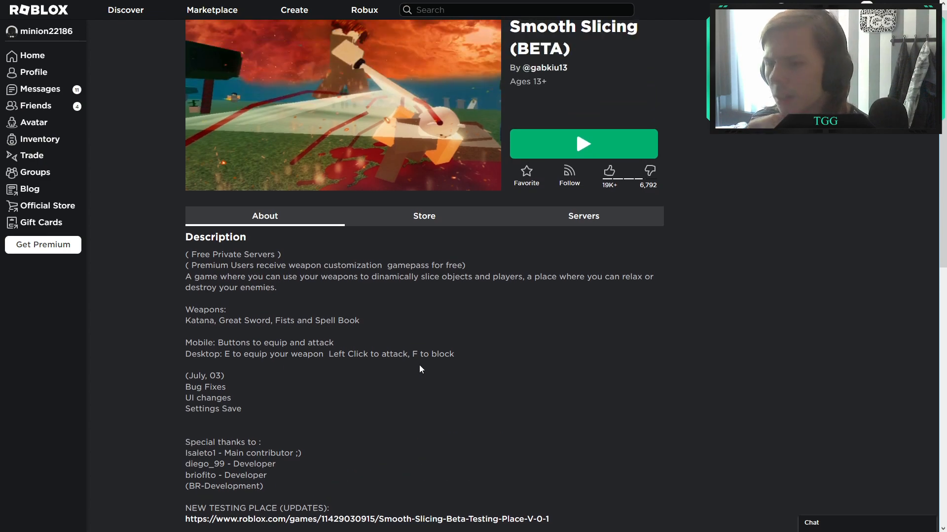
click(423, 216)
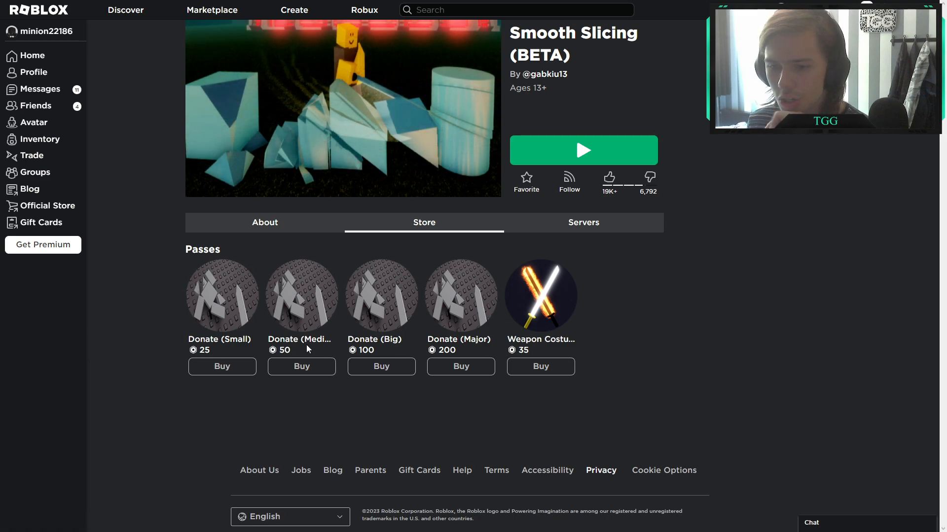
mouse_move(269, 306)
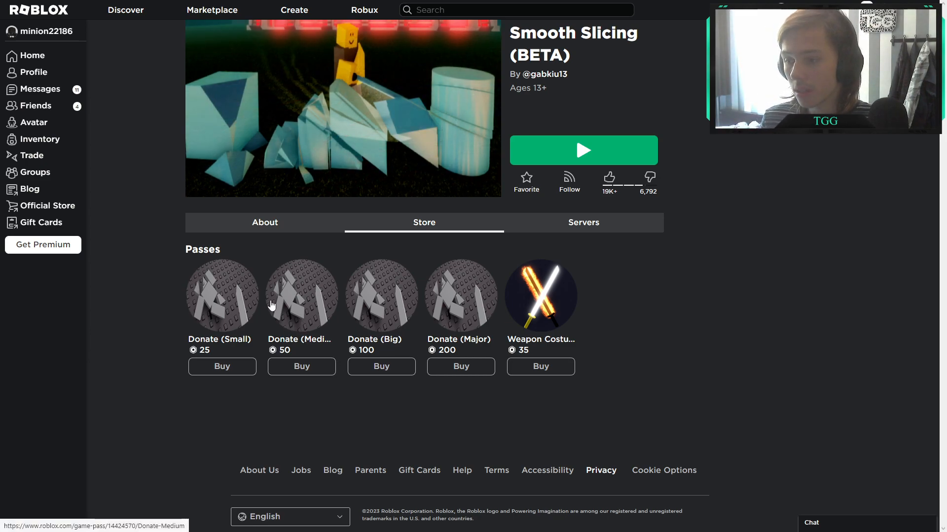
mouse_move(539, 339)
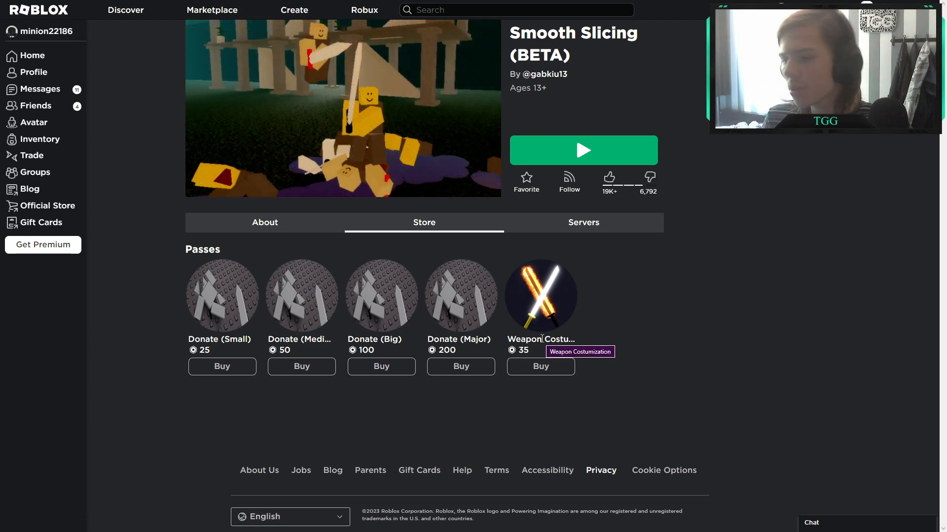
mouse_move(538, 353)
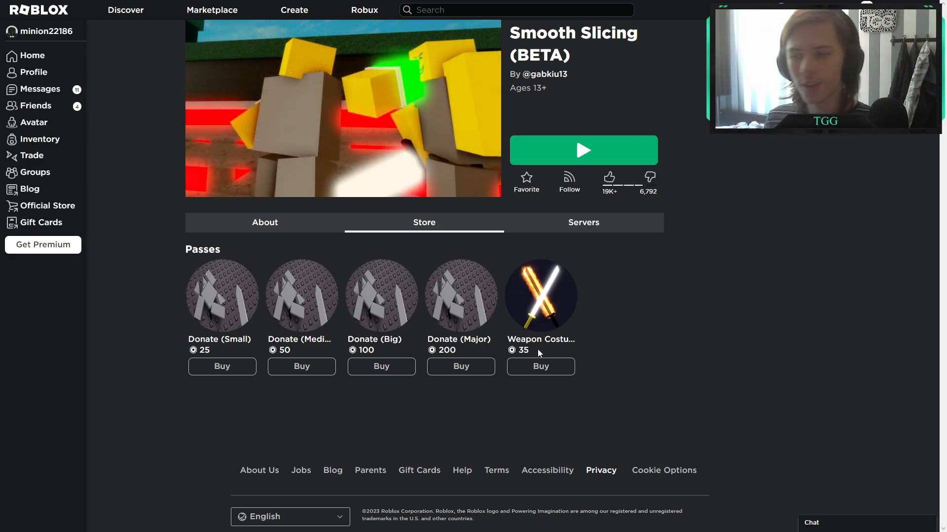
mouse_move(540, 296)
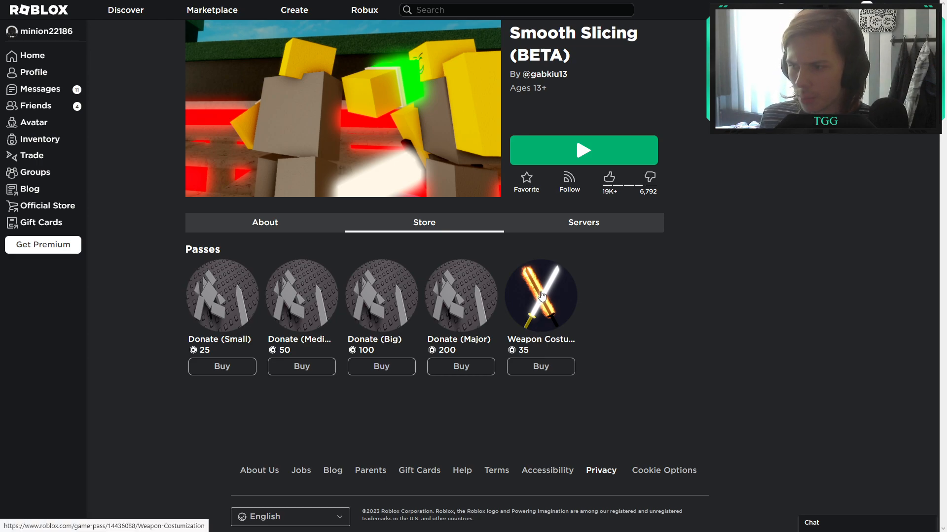
Step: Join Smooth Slicing, pick the first character slot, and equip the Spell Book
click(582, 150)
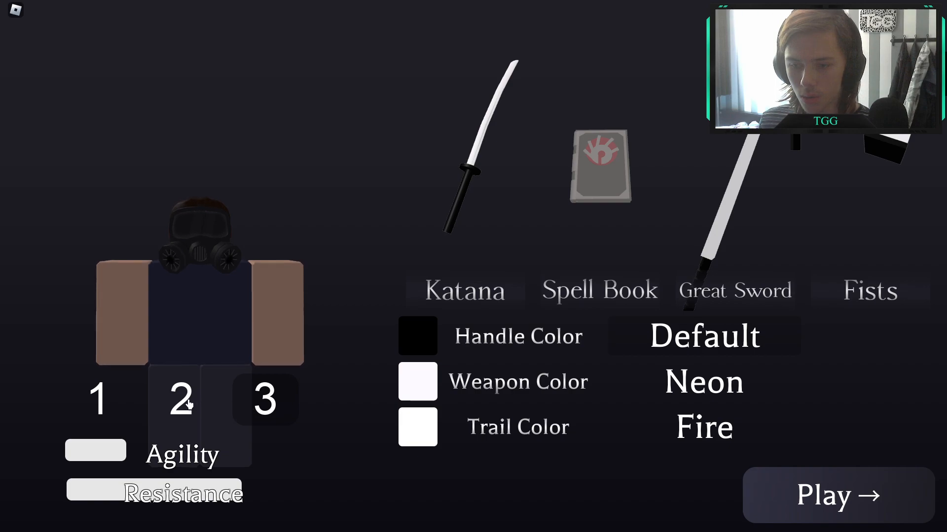
click(97, 401)
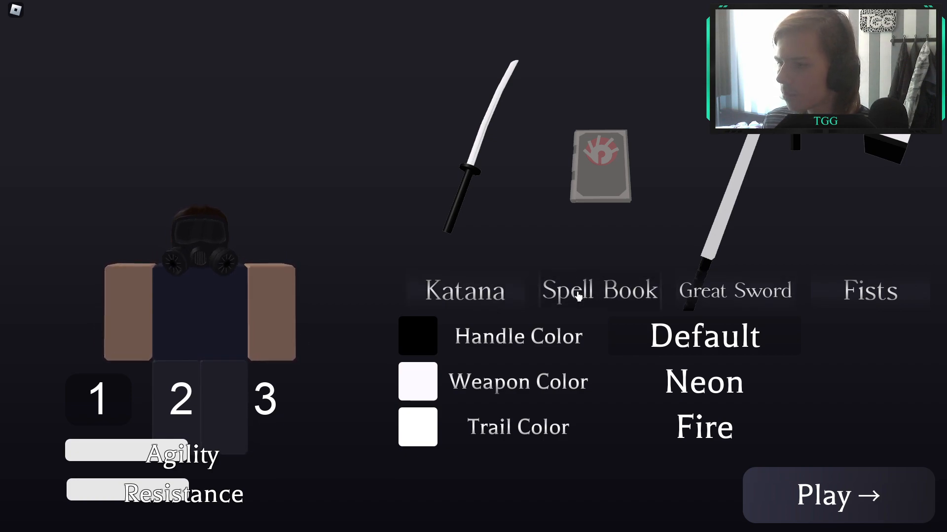
click(598, 291)
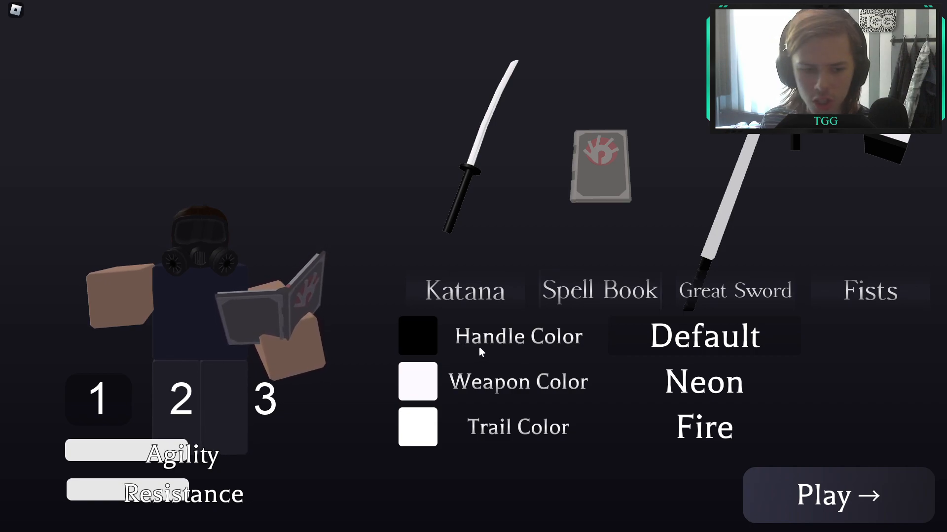
Step: Raise the game volume in the in-game settings menu
key(Escape)
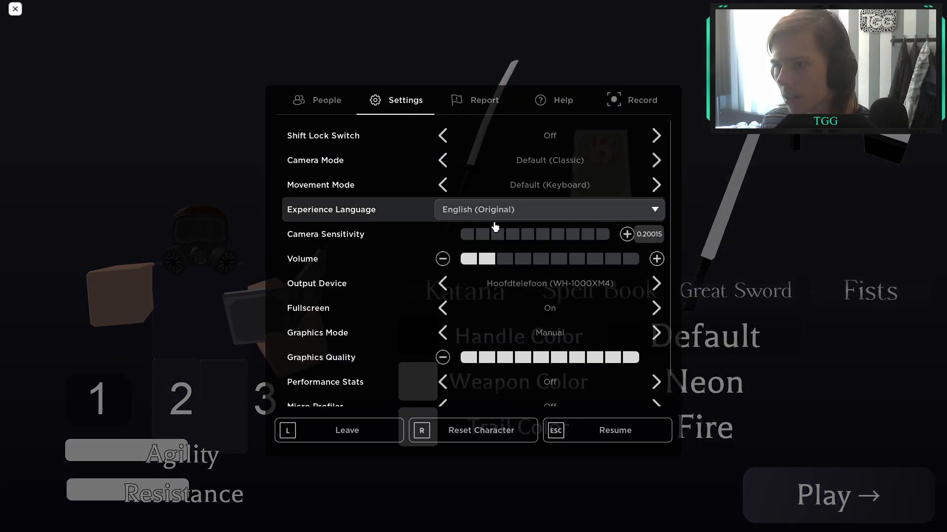
click(501, 258)
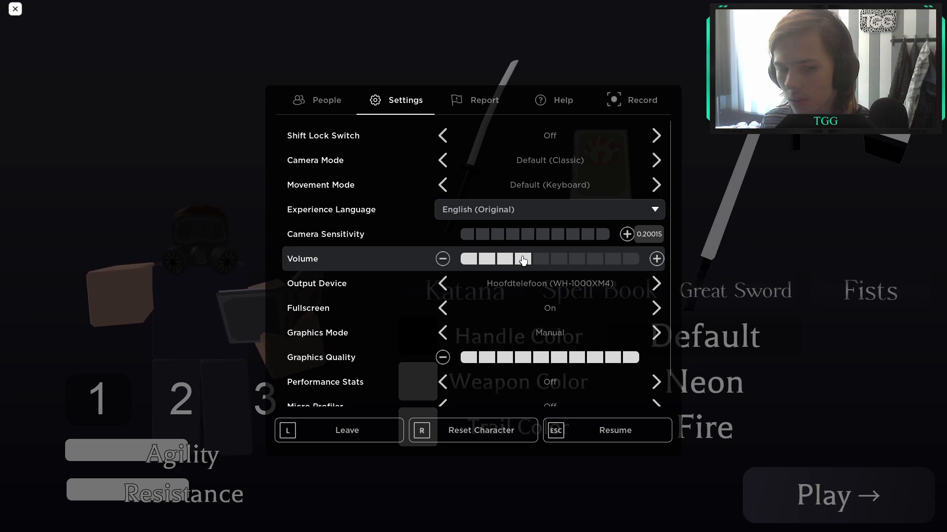
click(543, 259)
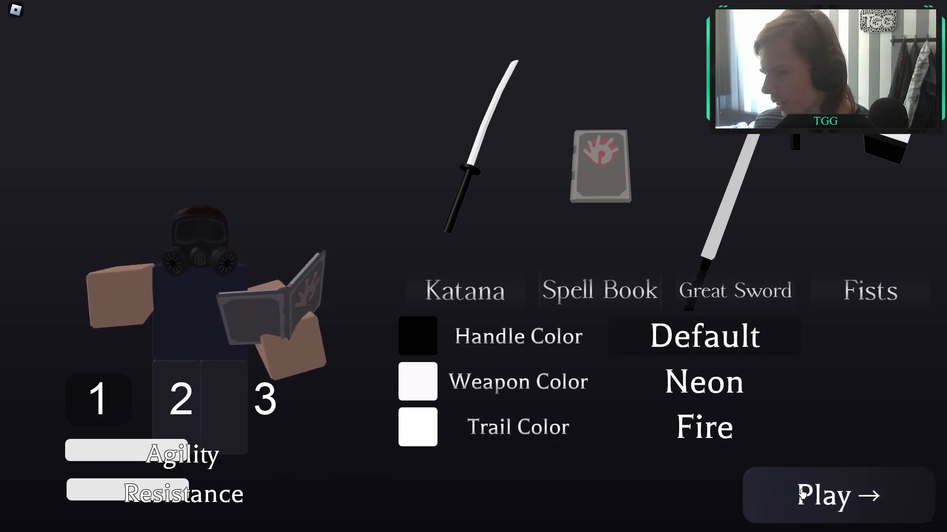
Step: Press Play to spawn the character into the open Smooth Slicing map
click(837, 495)
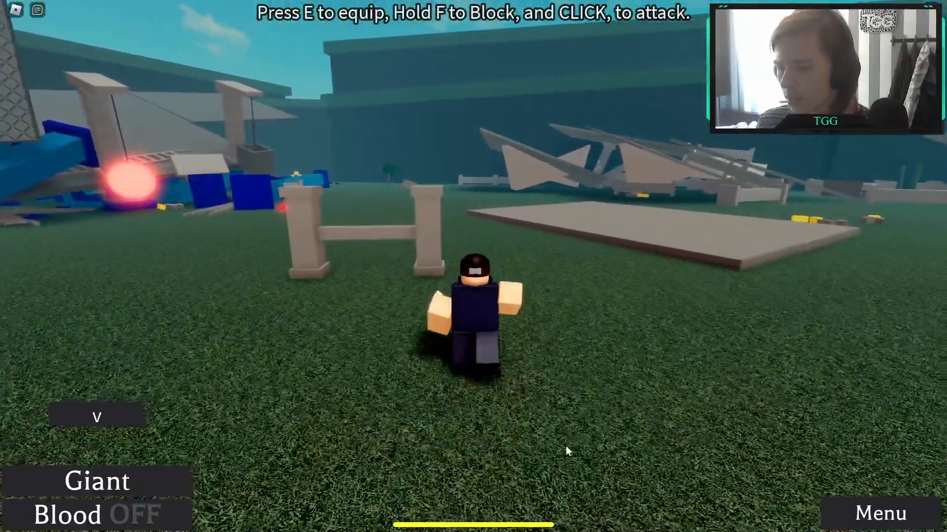
mouse_move(606, 342)
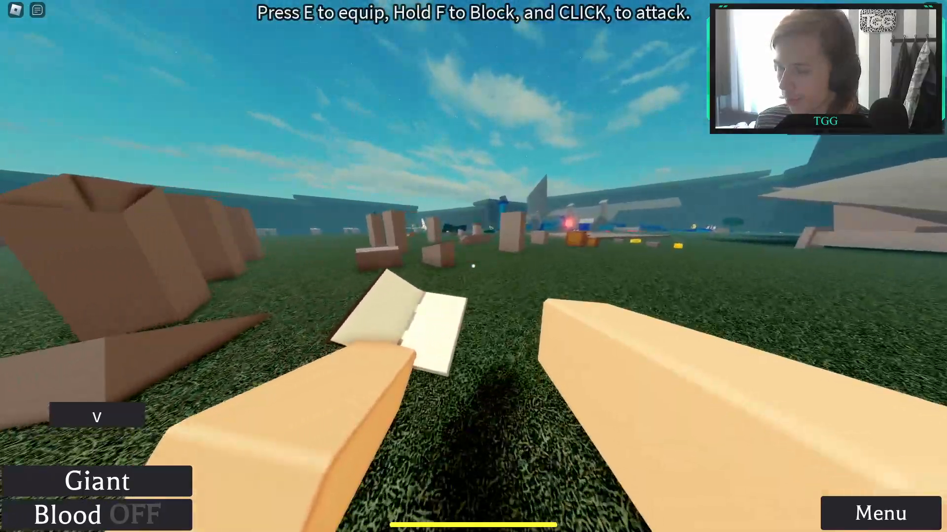
mouse_move(473, 267)
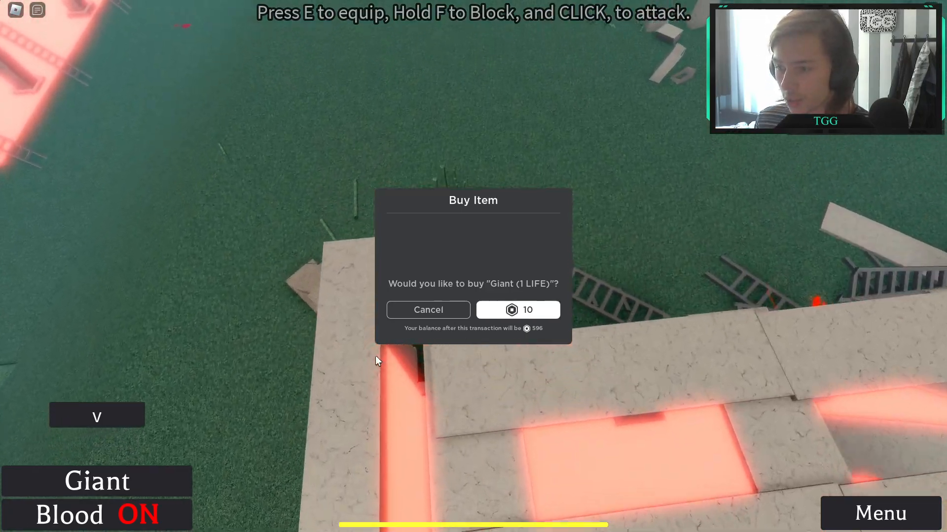
Step: Cancel the Buy Item prompt for Giant (1 LIFE)
click(517, 310)
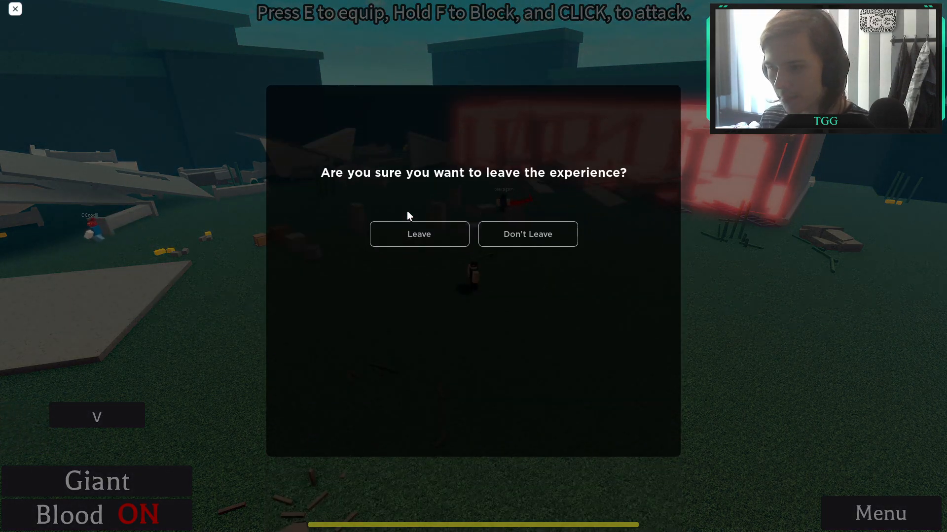
Step: Leave the Smooth Slicing experience and open the Windows Start menu
click(419, 233)
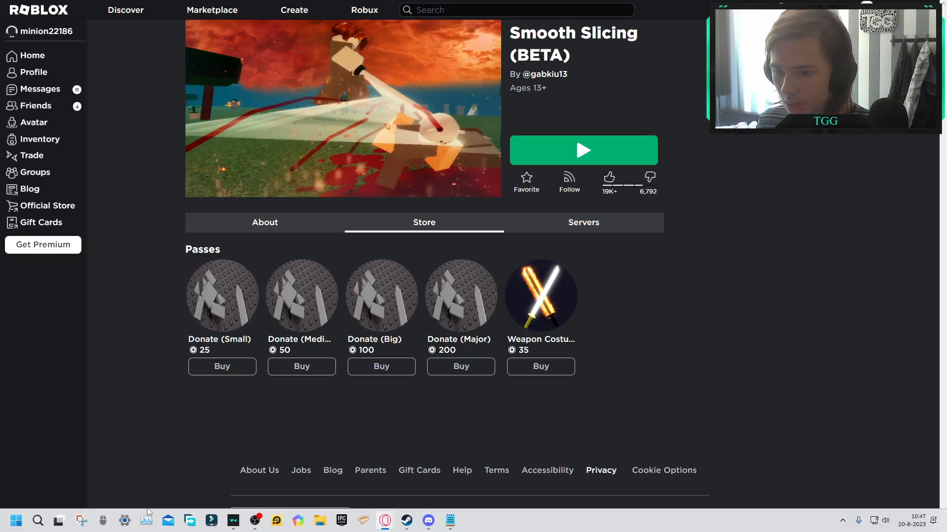
click(15, 520)
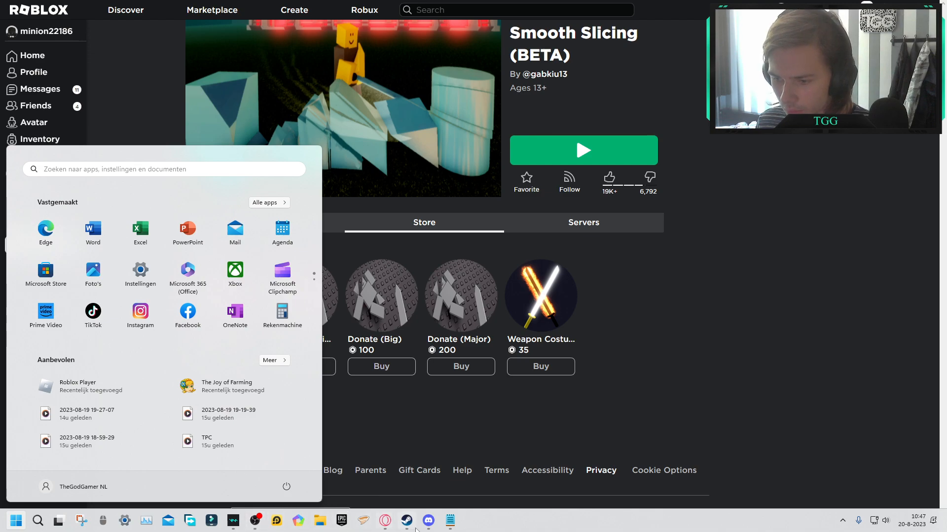
Step: Launch Notepad and write the heading 'Concept:'
click(449, 521)
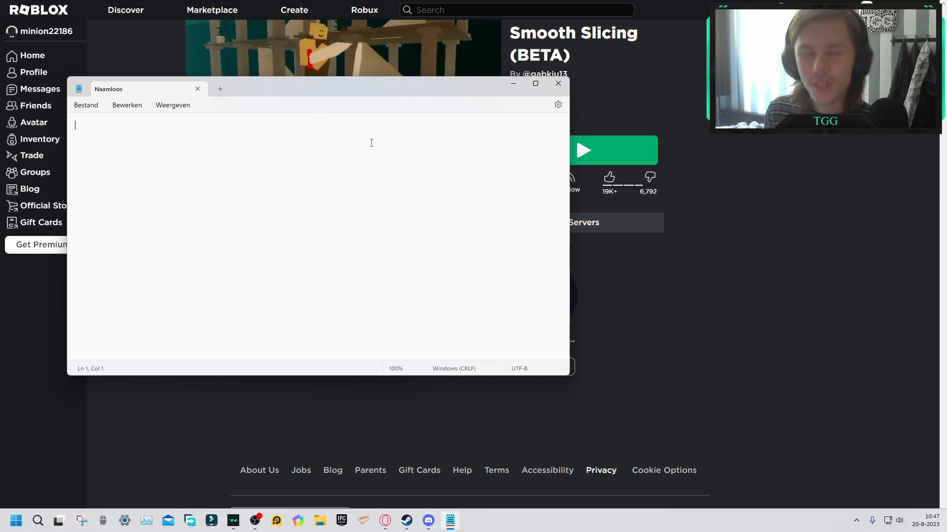
text(Concept)
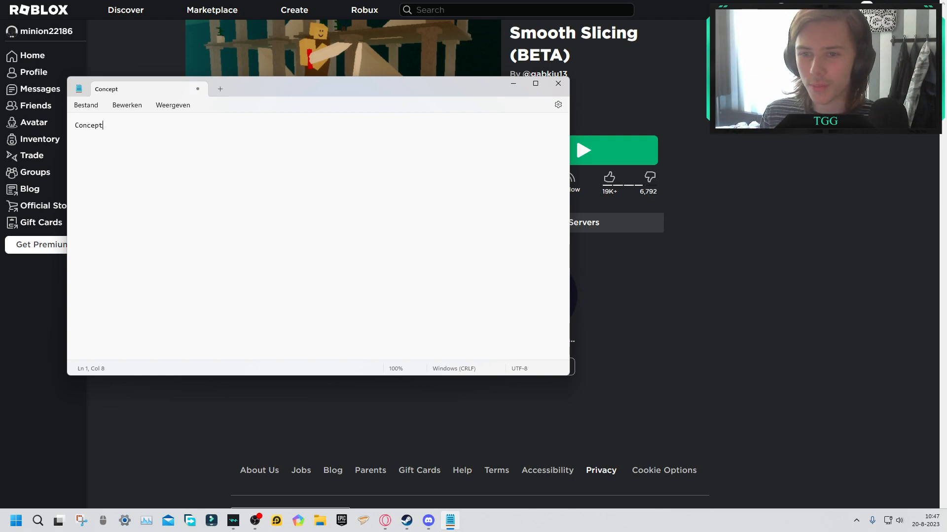
text(:)
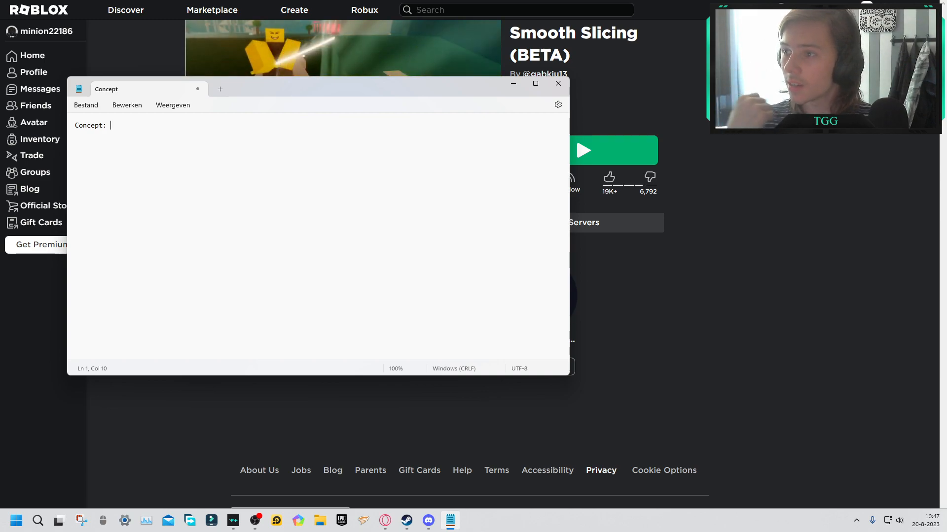
mouse_move(171, 89)
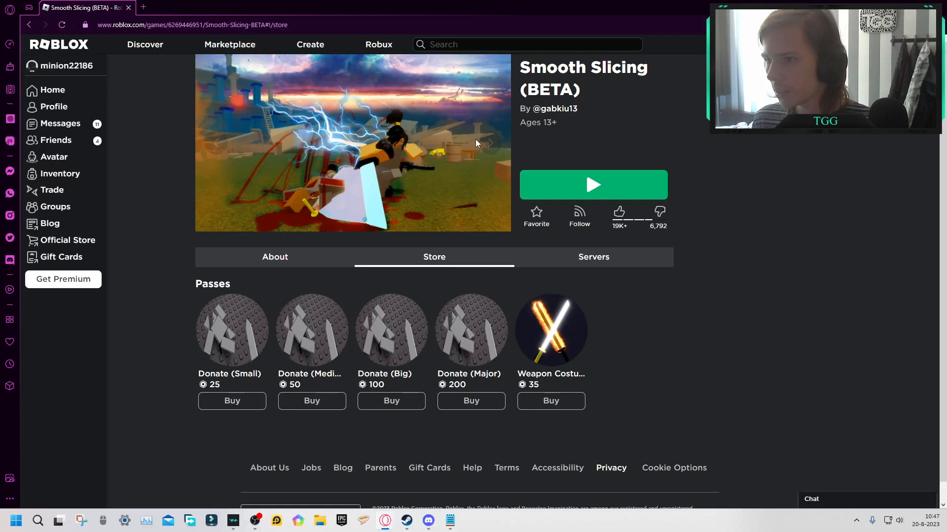
Step: Flip through four Smooth Slicing screenshots, then bring the Concept note to the front
click(489, 143)
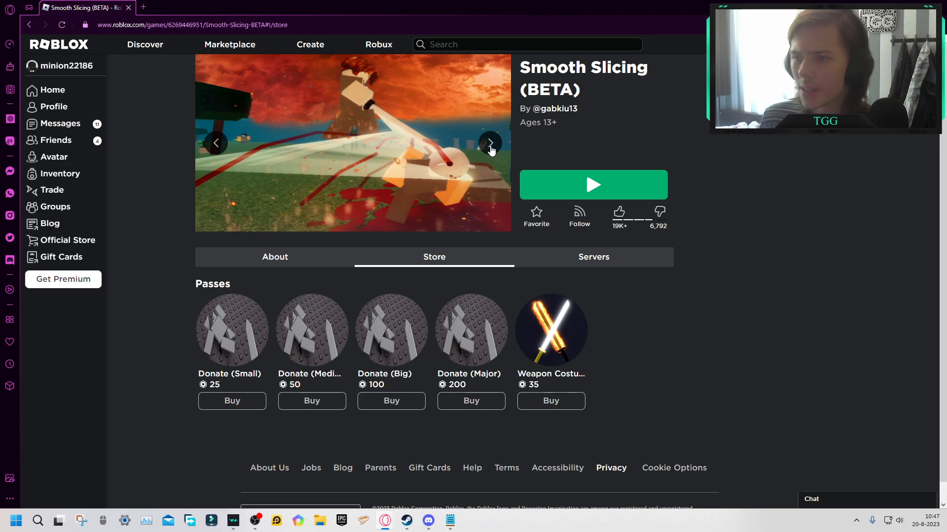
click(489, 143)
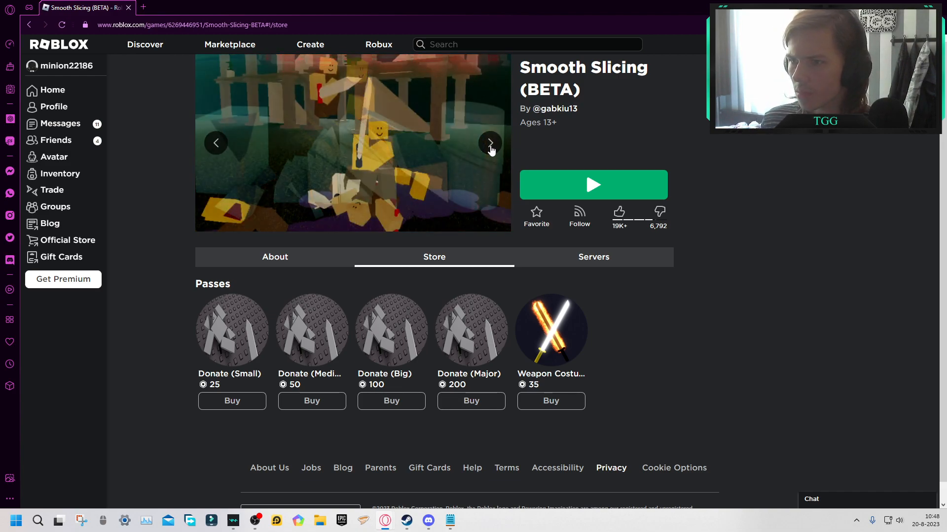
click(489, 143)
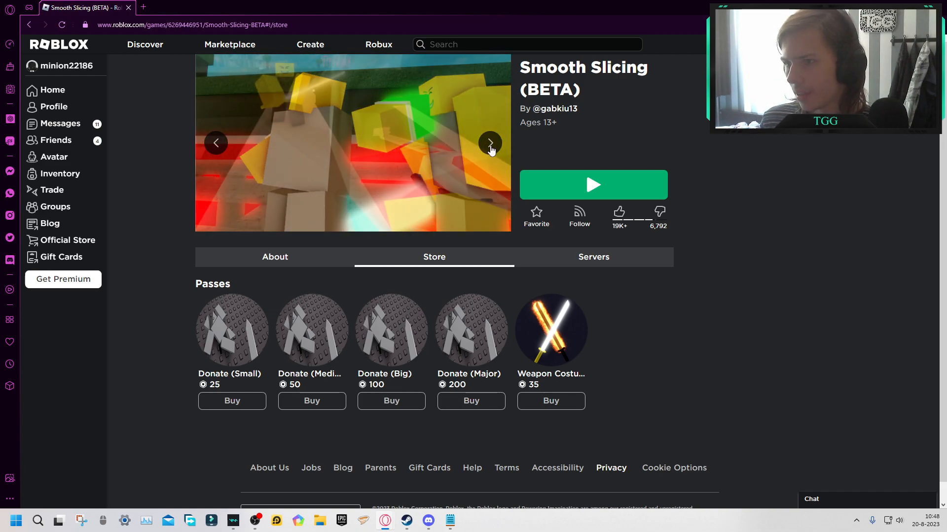
click(490, 143)
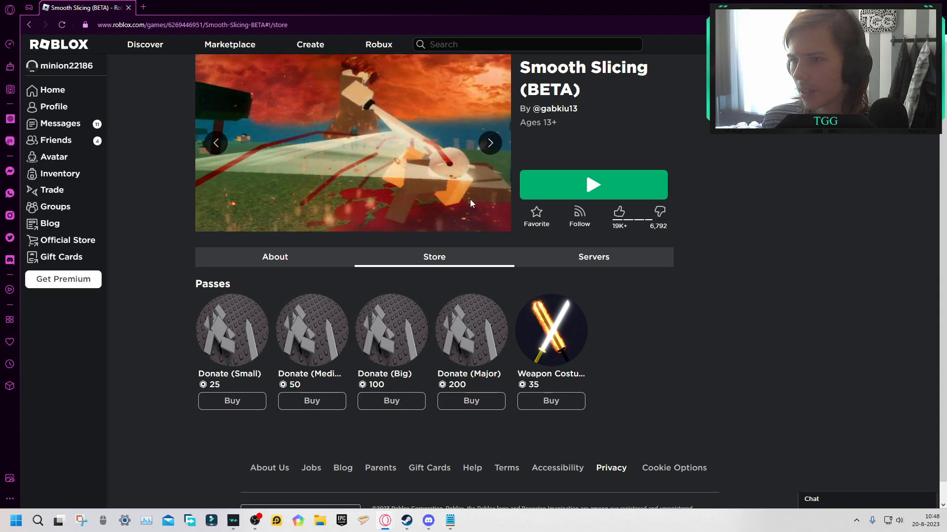
click(449, 519)
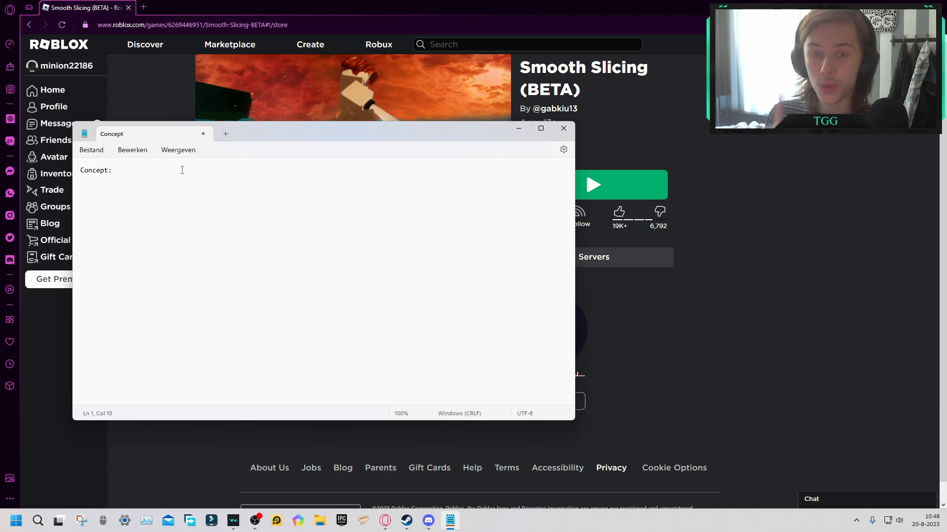
Step: Write 'Concept: 9' and 'Pictures and Title: 10', then start a 'Slicing:' line
text(9)
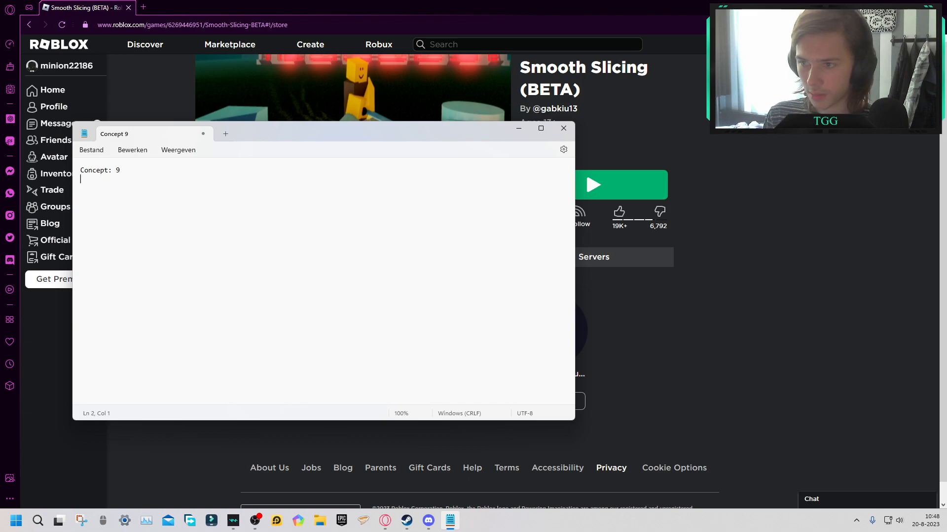
text(Pictures and)
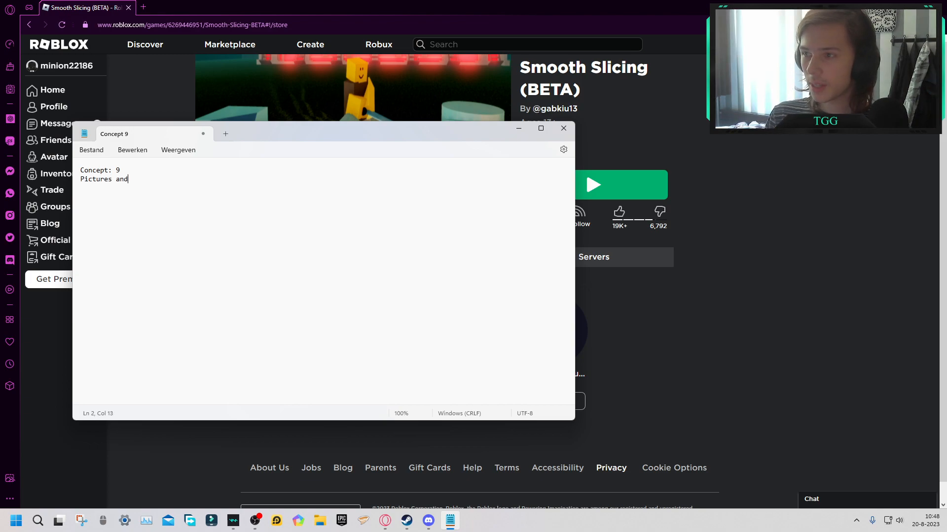
text(Title)
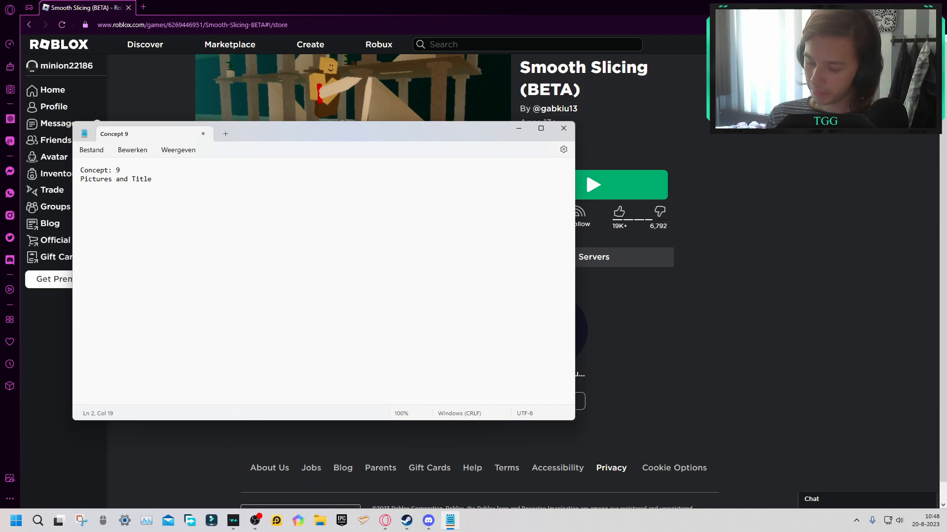
text(:)
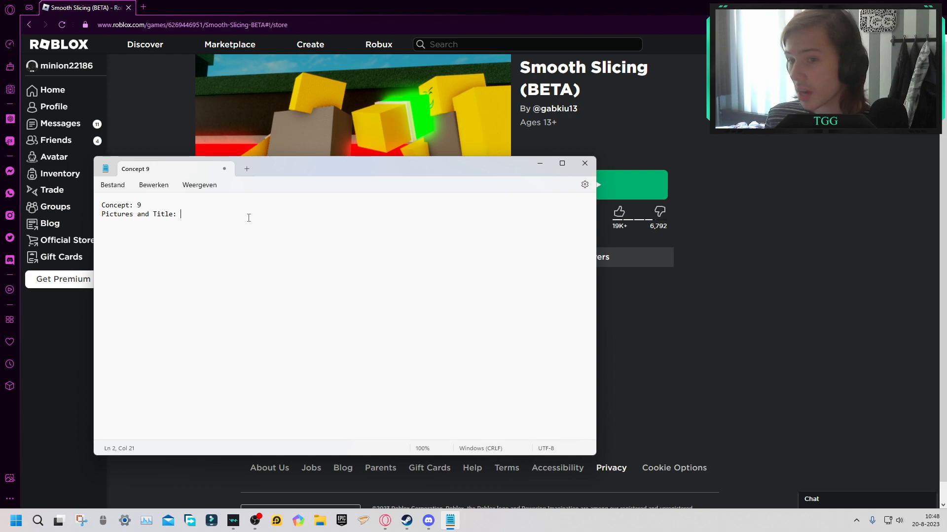
text(10)
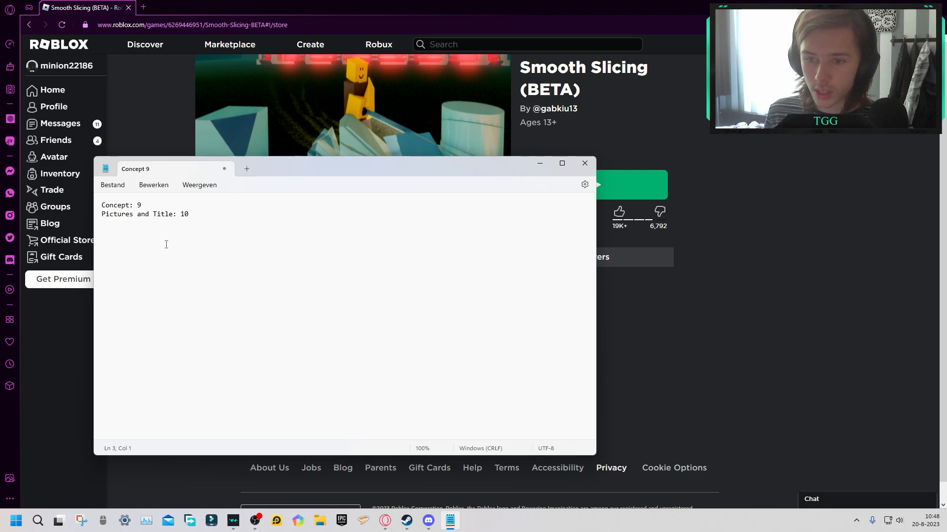
text(Slicing:)
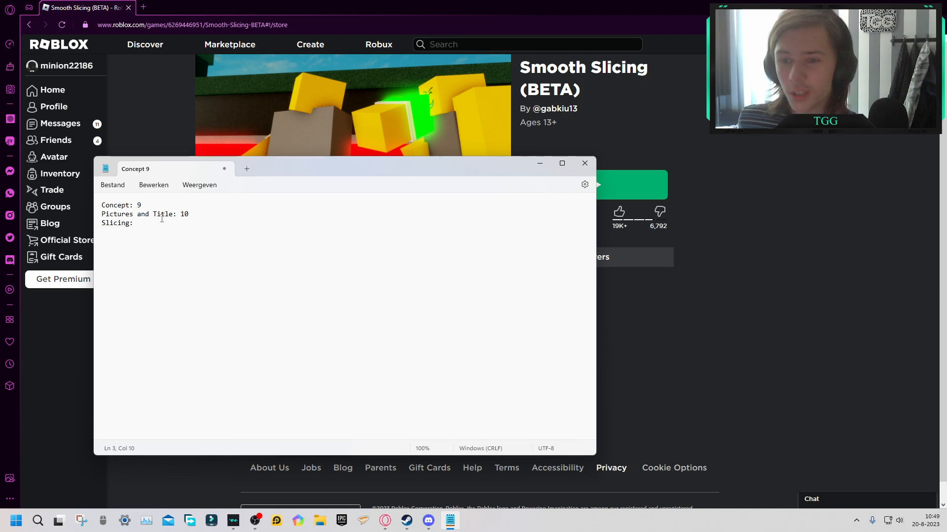
Step: Score Slicing 8, add 'Shop and Private servers: 9.5', and begin a 'Fri' line
text(8)
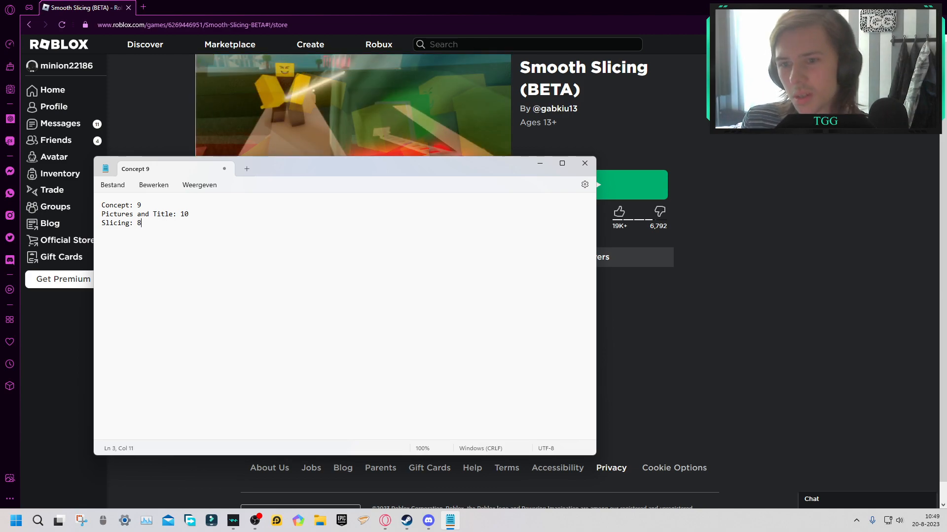
key(Return)
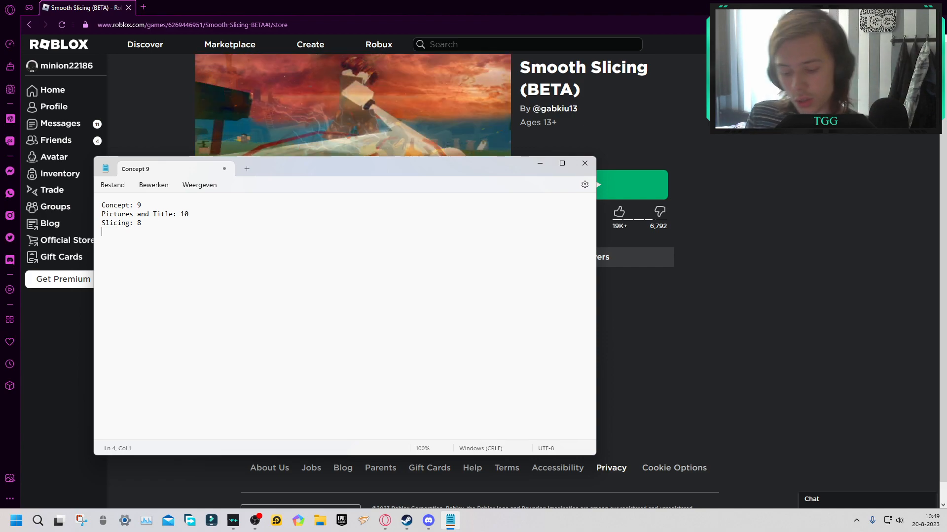
text(Shop:)
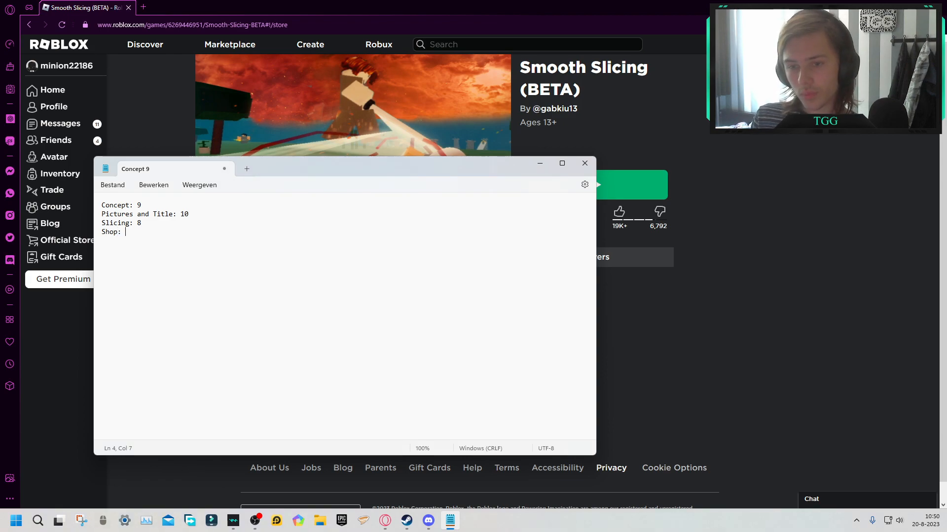
key(Backspace)
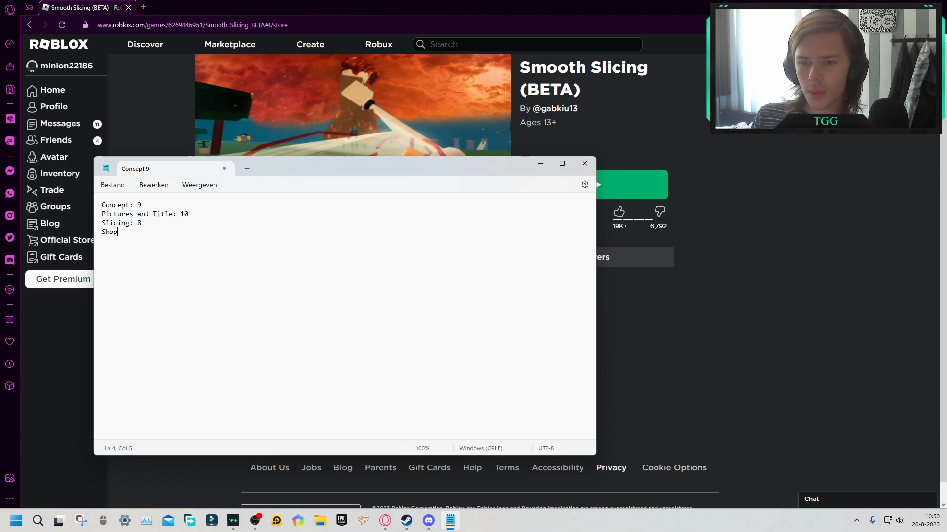
text(an)
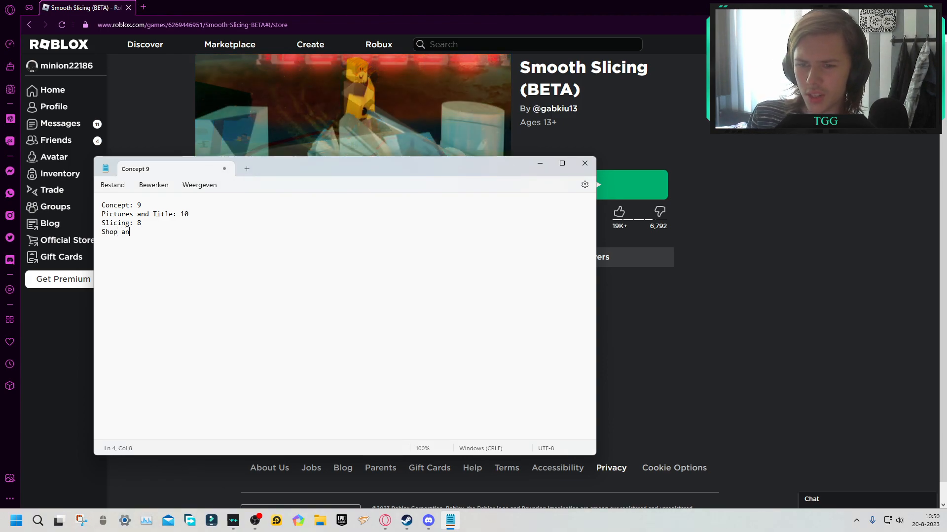
text(d Private se)
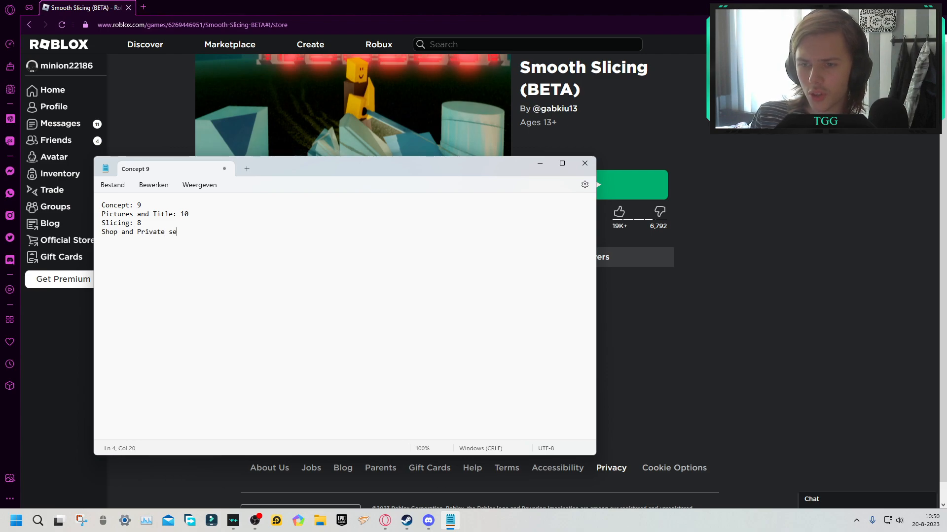
text(rvers:)
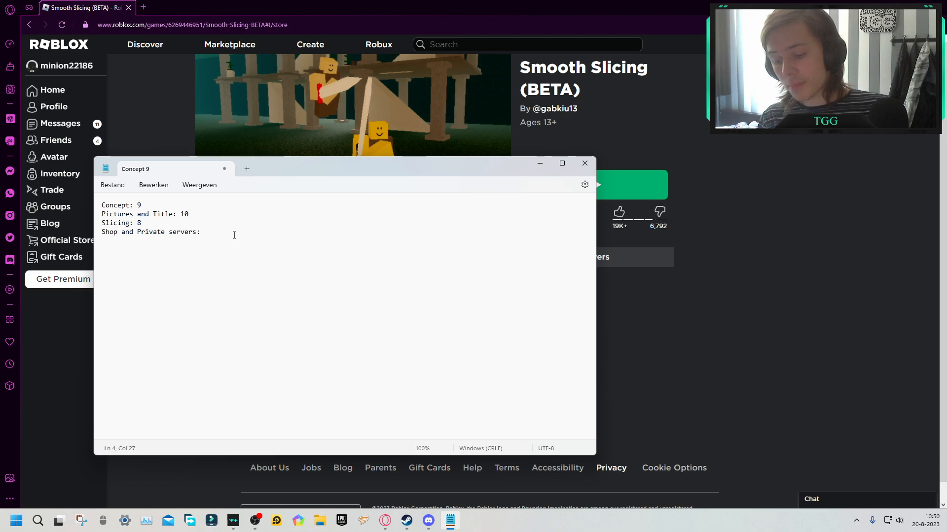
text(9.5)
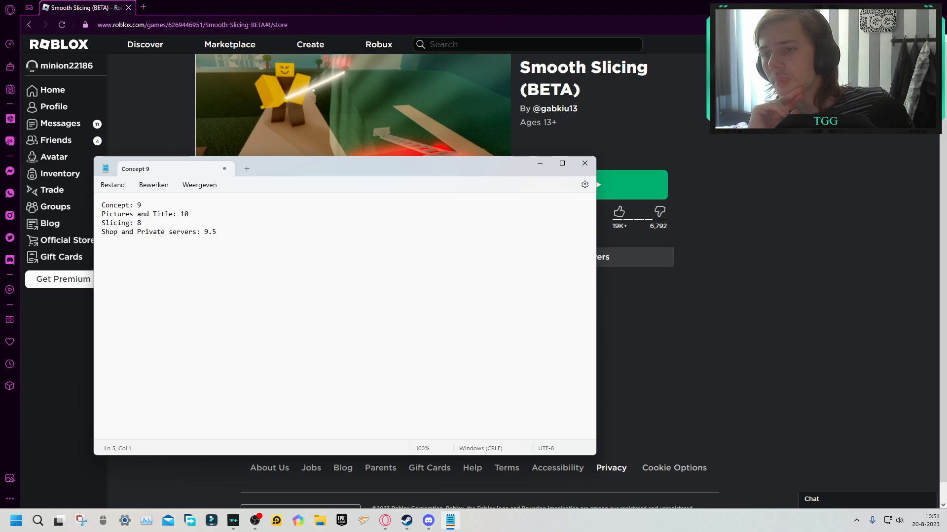
text(Fri)
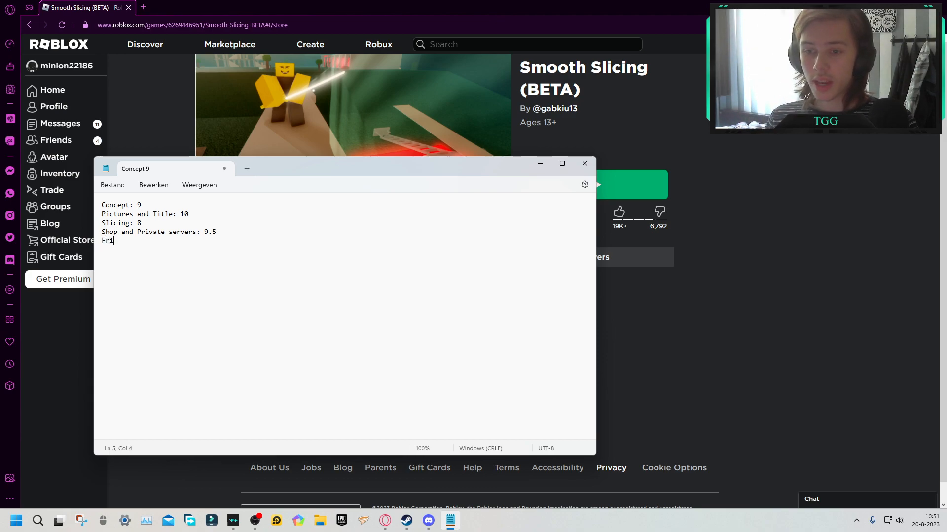
Step: Complete 'Friends: 9', add 'textures: 7' and 'weapons: 8', and begin an 'ov' line
text(ends:)
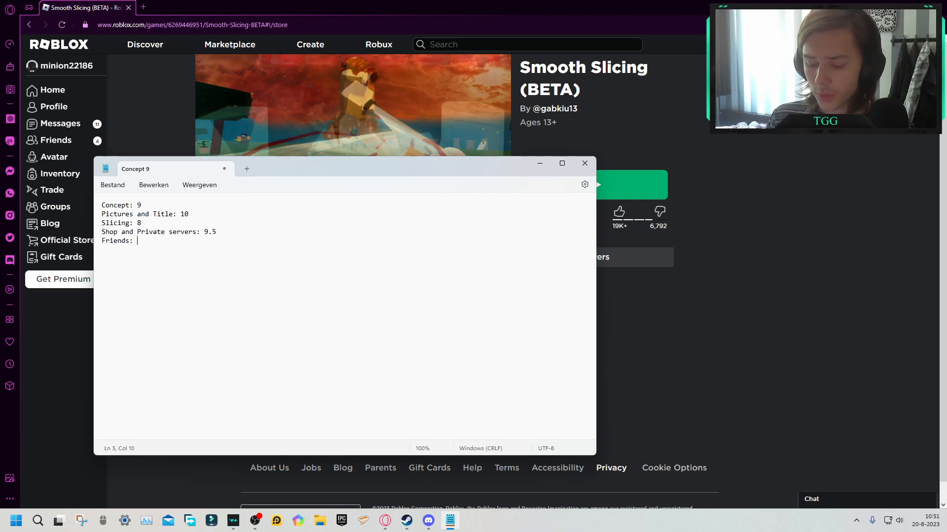
text(9)
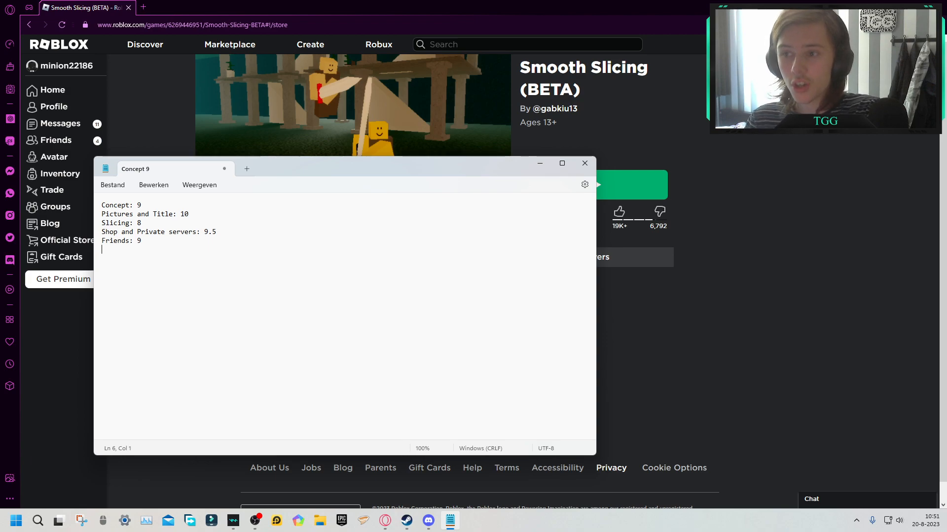
text(textures:)
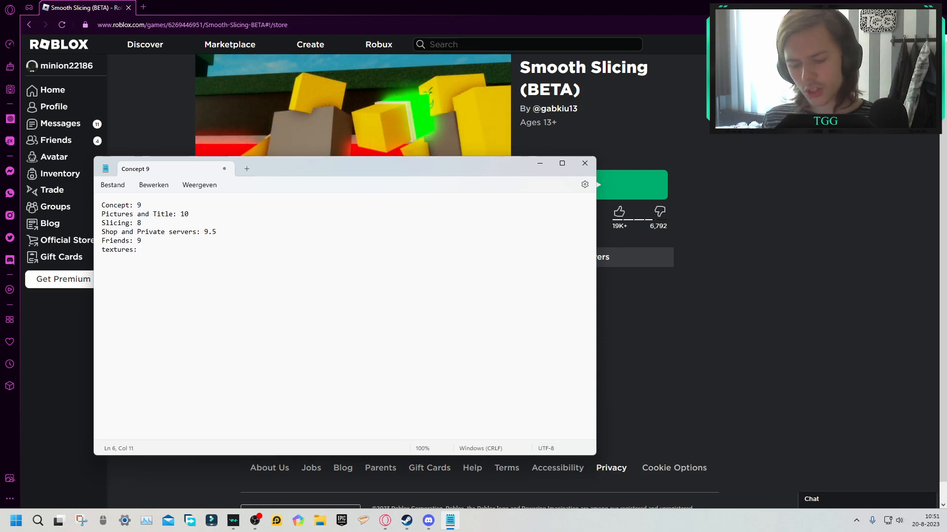
text(7)
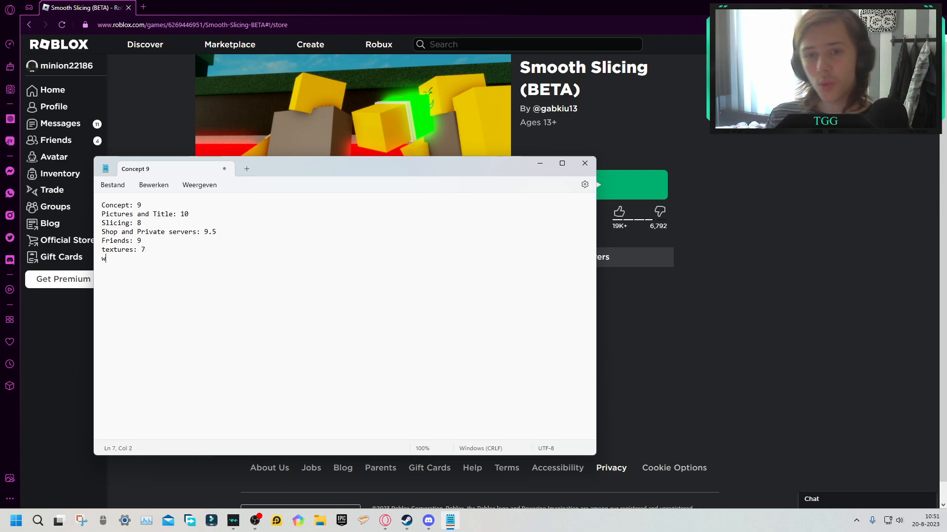
text(eapons:)
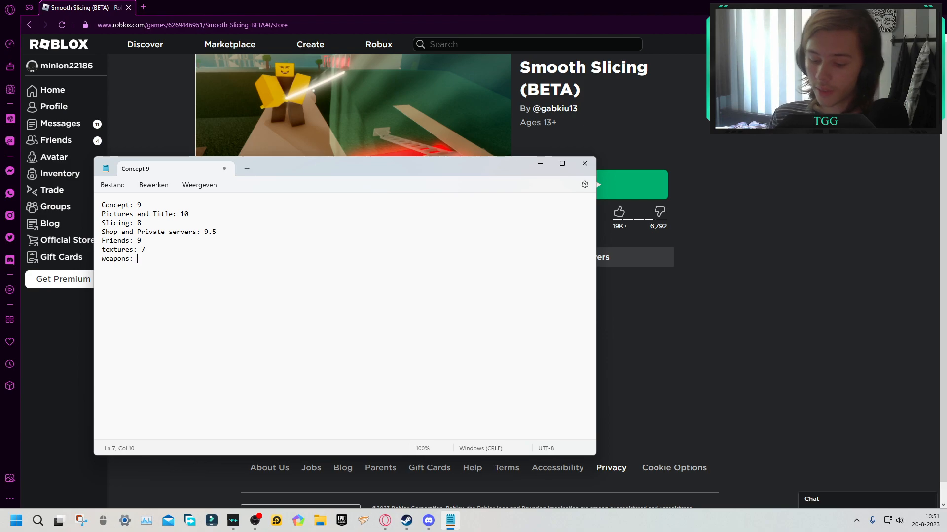
text(8)
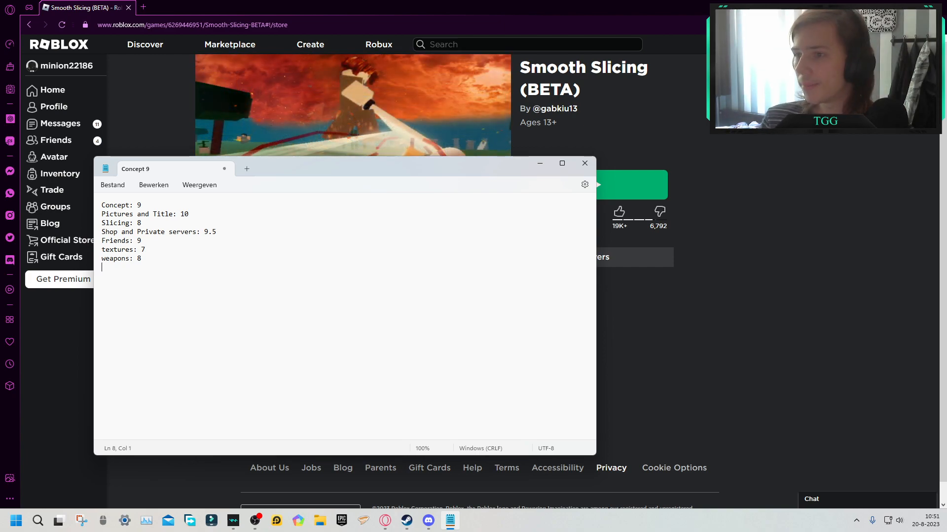
text(ov)
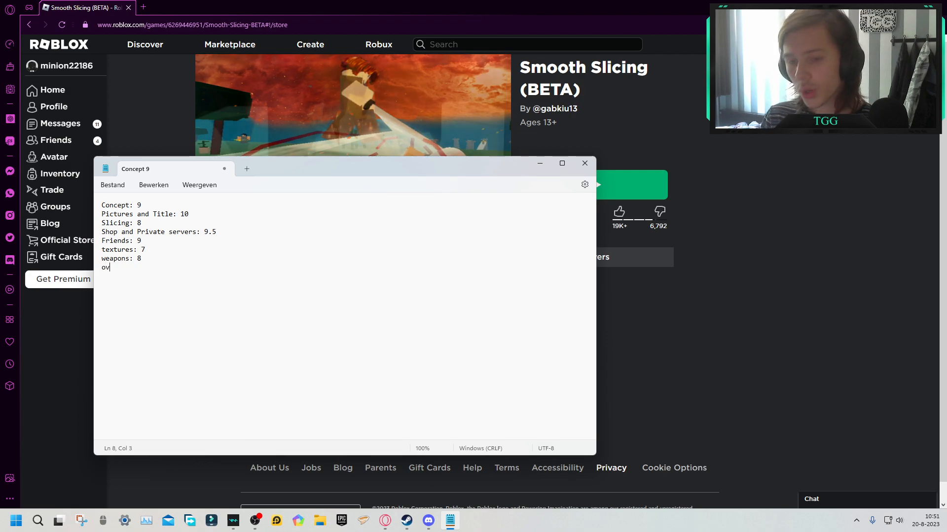
Step: Complete the final Notepad line so it reads 'overal: 9'
text(eral)
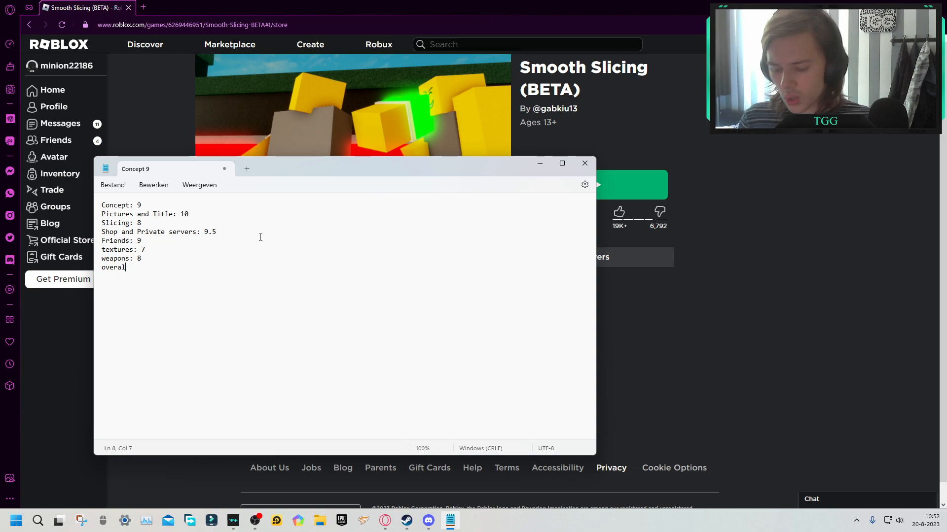
text(:)
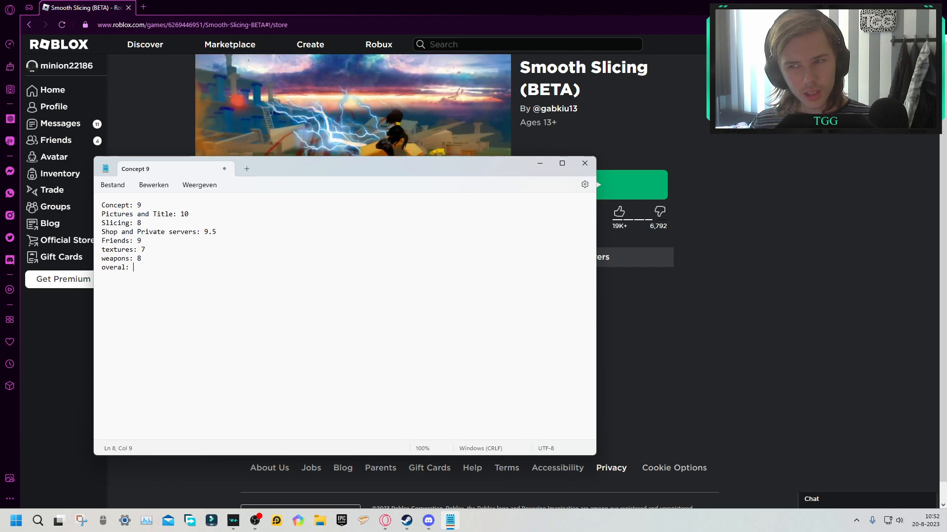
text(9)
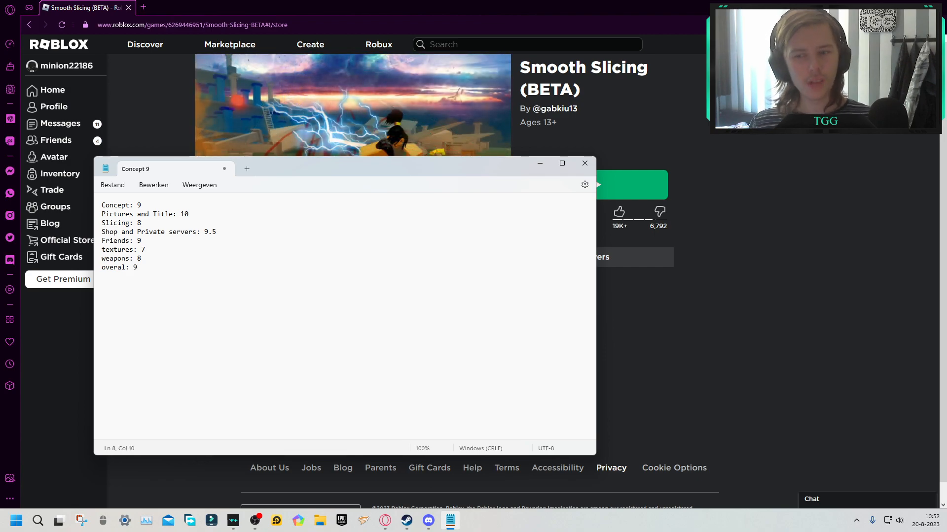